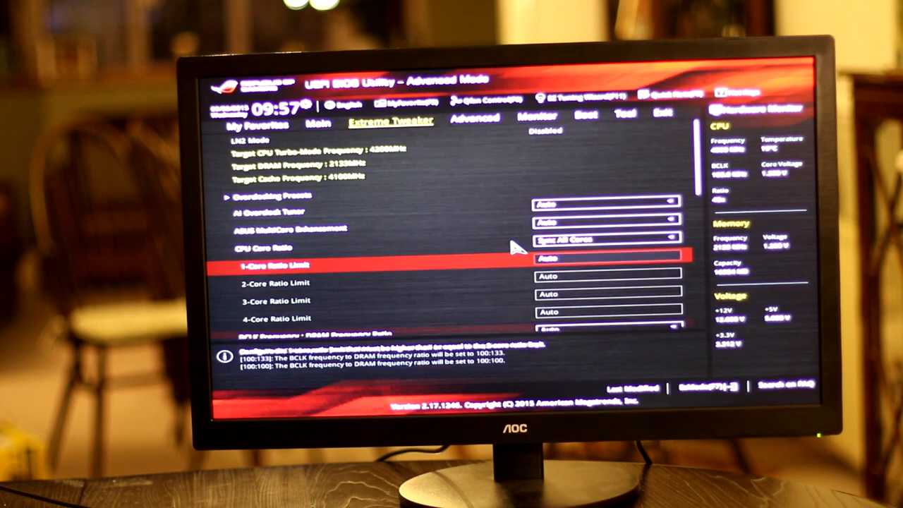
Accept the Windows licence terms and choose the installation type to proceed.
{"action": "scroll", "scroll_direction": "down", "scroll_amount": 3}
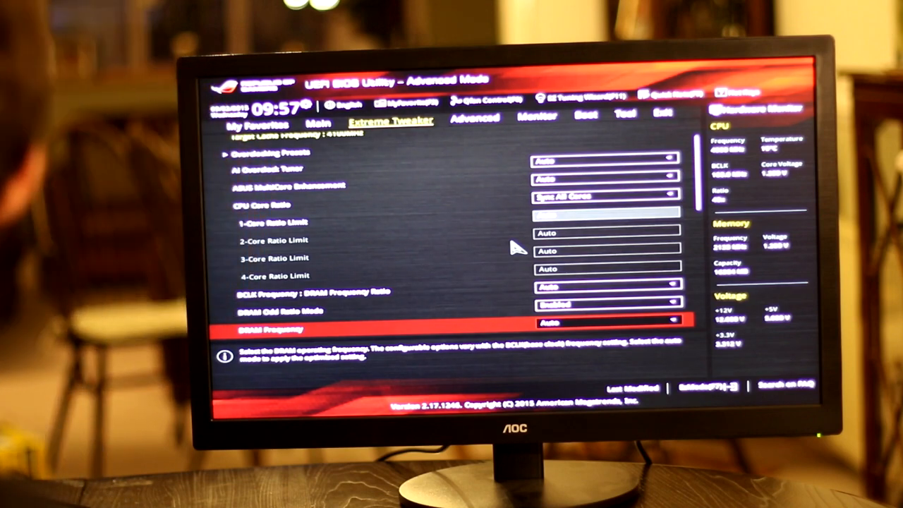
{"action": "scroll", "scroll_direction": "down", "scroll_amount": 3}
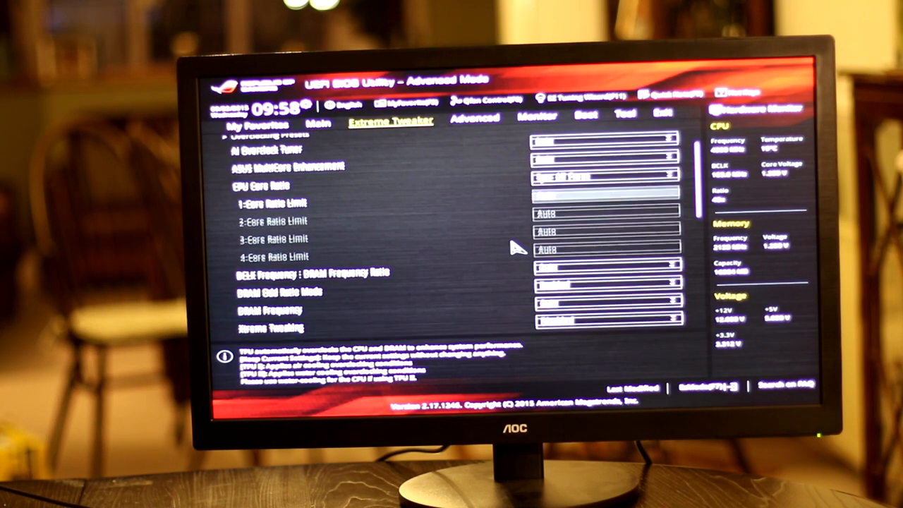
{"action": "scroll", "scroll_direction": "down", "scroll_amount": 3}
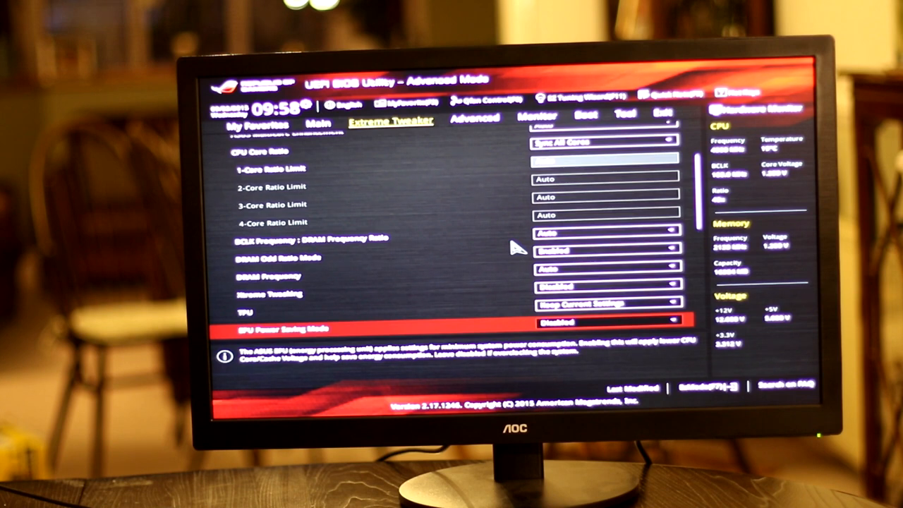
{"action": "key", "text": "up"}
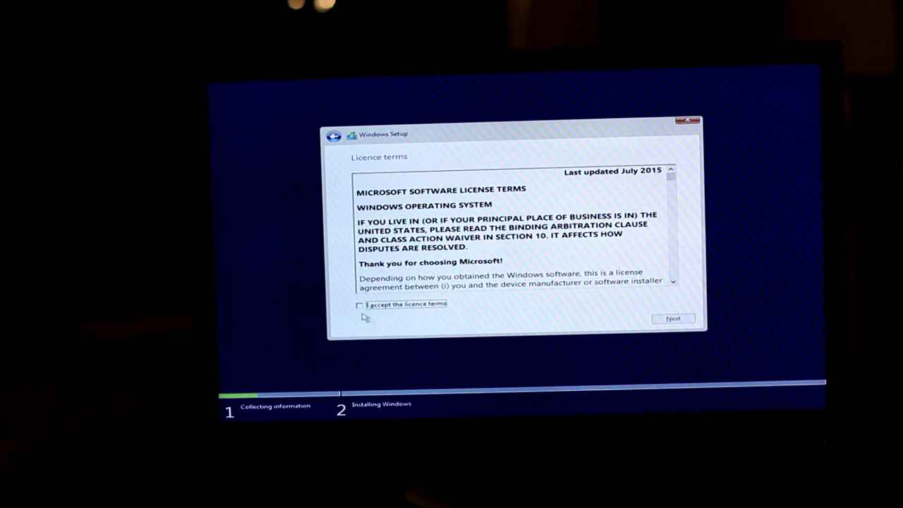
{"action": "left_click", "coordinate": [671, 319]}
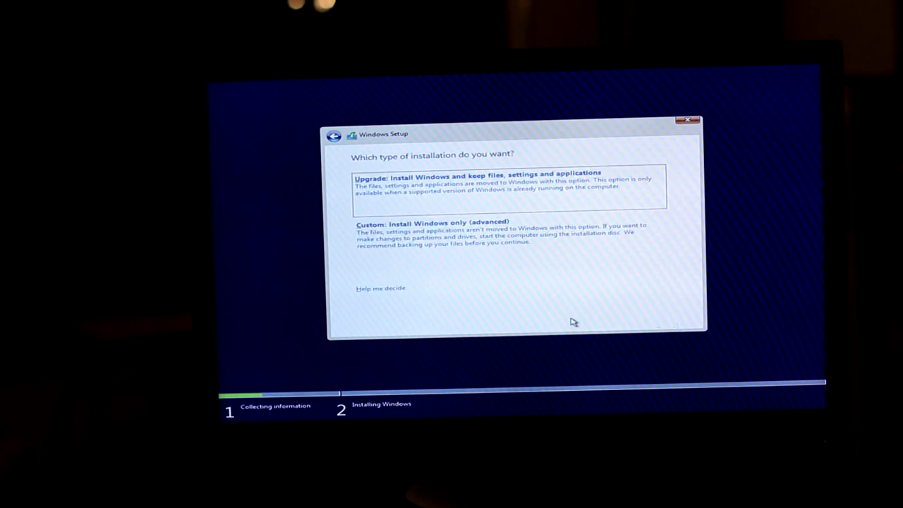
{"action": "left_click", "coordinate": [435, 222]}
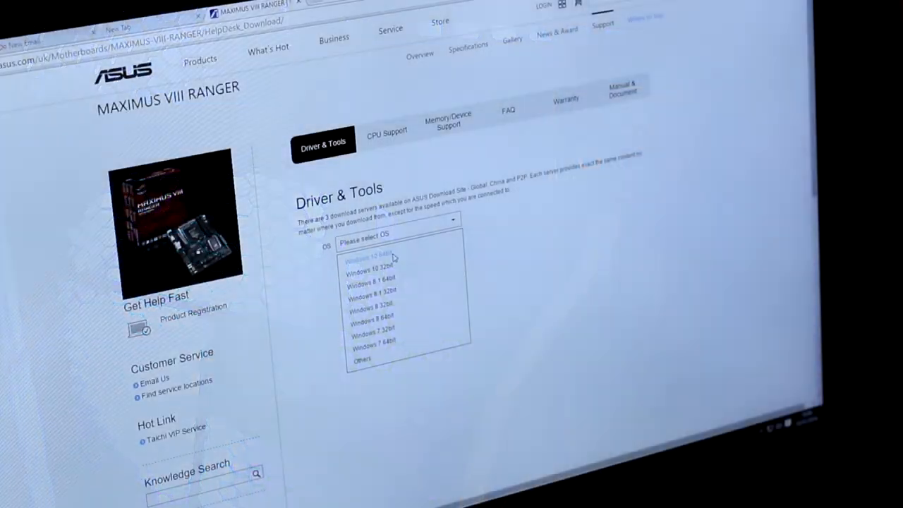
Select Windows 10 64bit as the OS for the MAXIMUS VIII RANGER drivers list.
{"action": "left_click", "coordinate": [365, 254]}
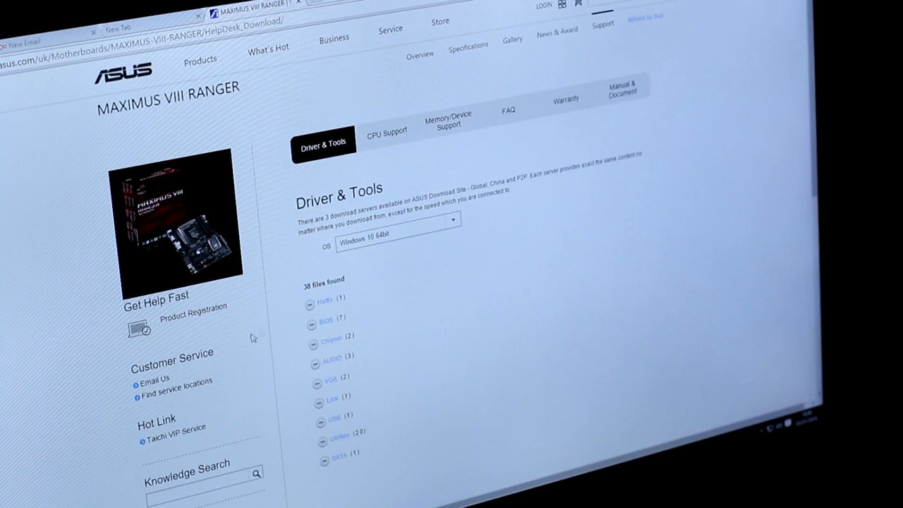